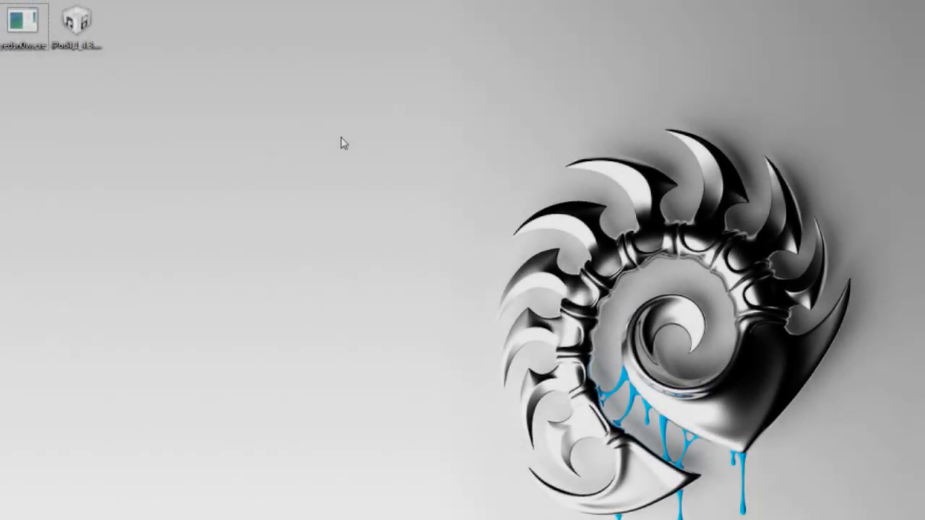
Select redsn0w.exe and the iPod firmware IPSW on the desktop
{"action": "left_click", "coordinate": [22, 22]}
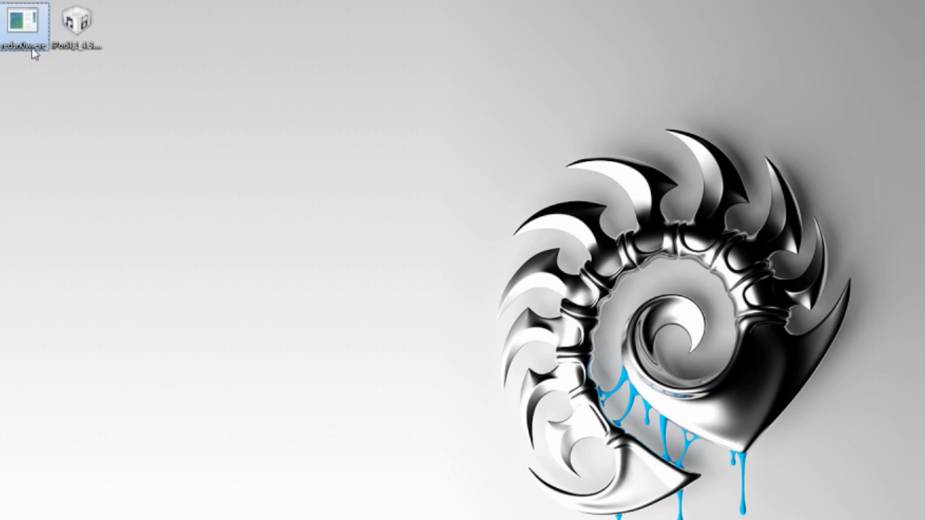
{"action": "mouse_move", "coordinate": [67, 133]}
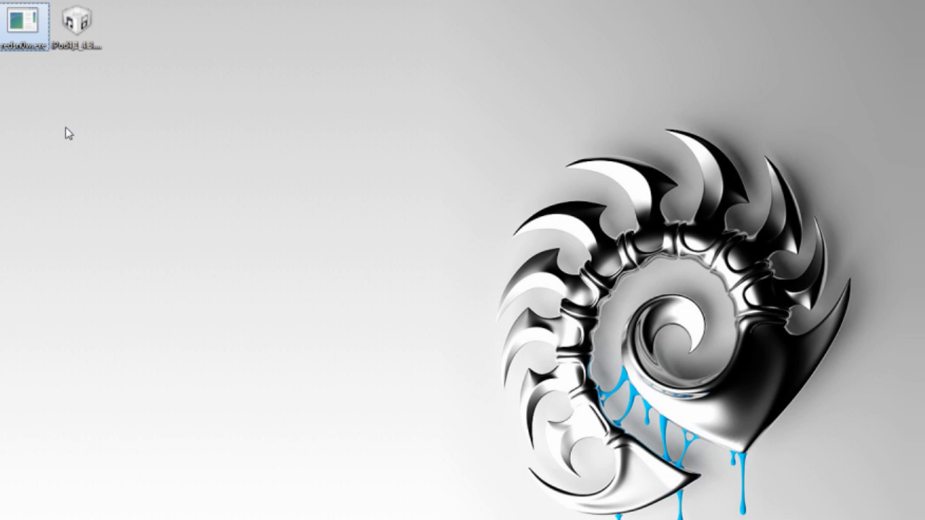
{"action": "mouse_move", "coordinate": [26, 69]}
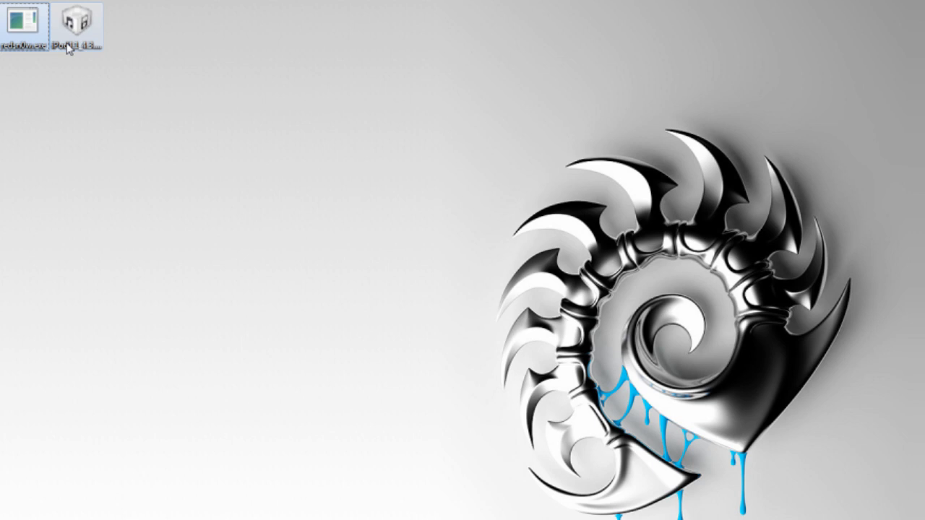
{"action": "left_click", "coordinate": [77, 26]}
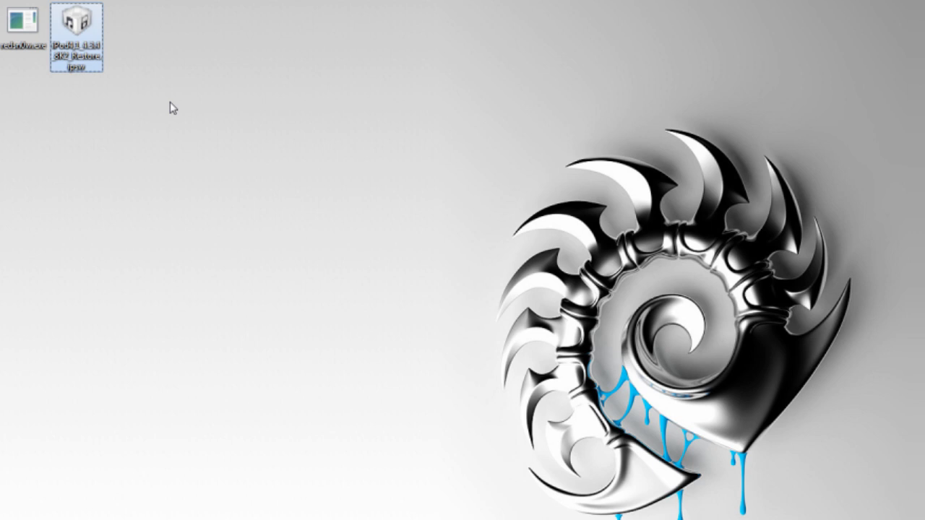
{"action": "mouse_move", "coordinate": [95, 134]}
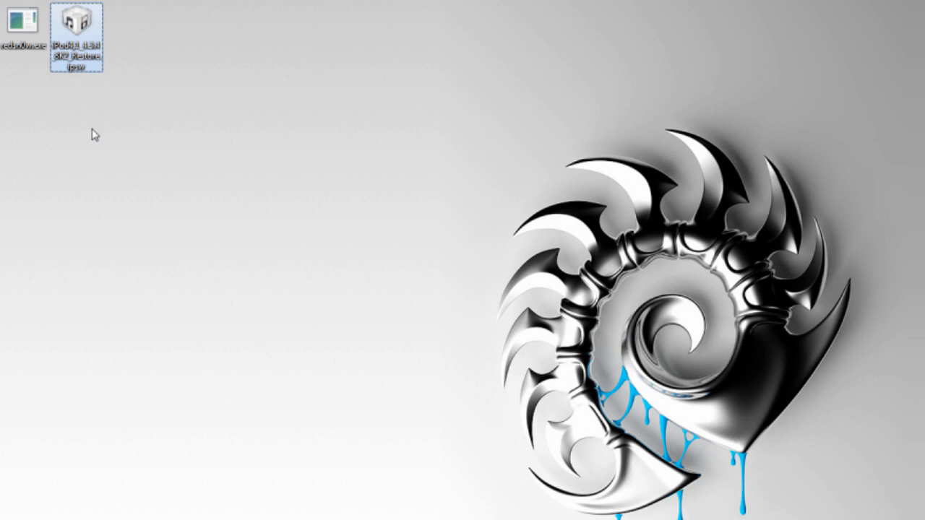
{"action": "mouse_move", "coordinate": [27, 54]}
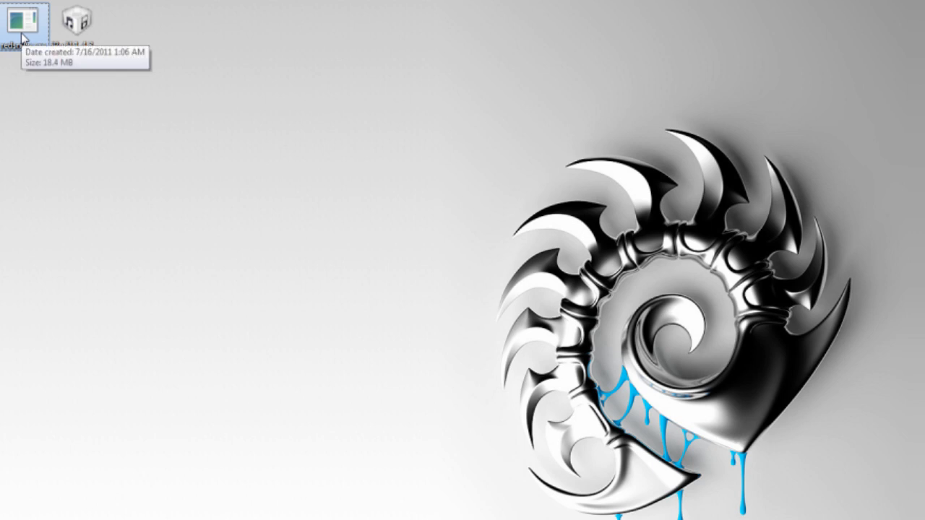
In redsn0w Properties, set Windows XP (Service Pack 3) compatibility and run as administrator, then confirm
{"action": "right_click", "coordinate": [15, 22]}
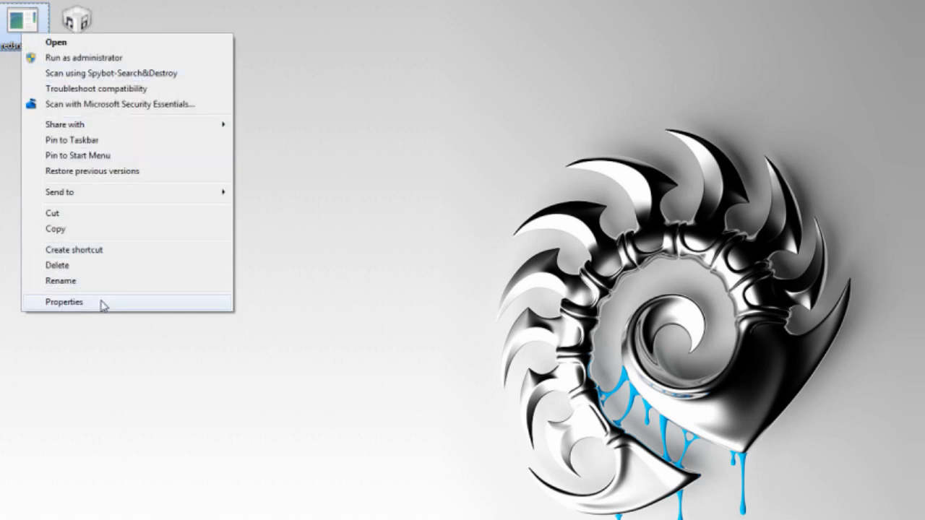
{"action": "left_click", "coordinate": [63, 302]}
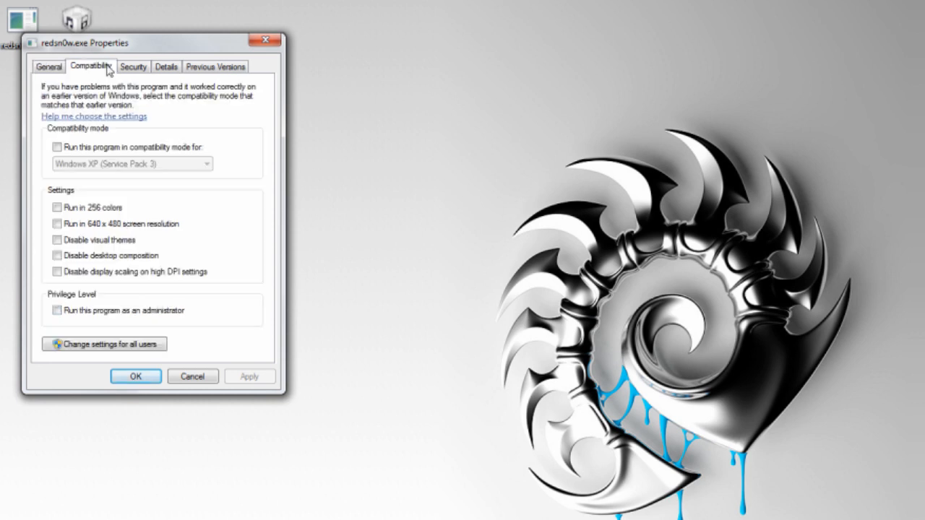
{"action": "left_click", "coordinate": [57, 147]}
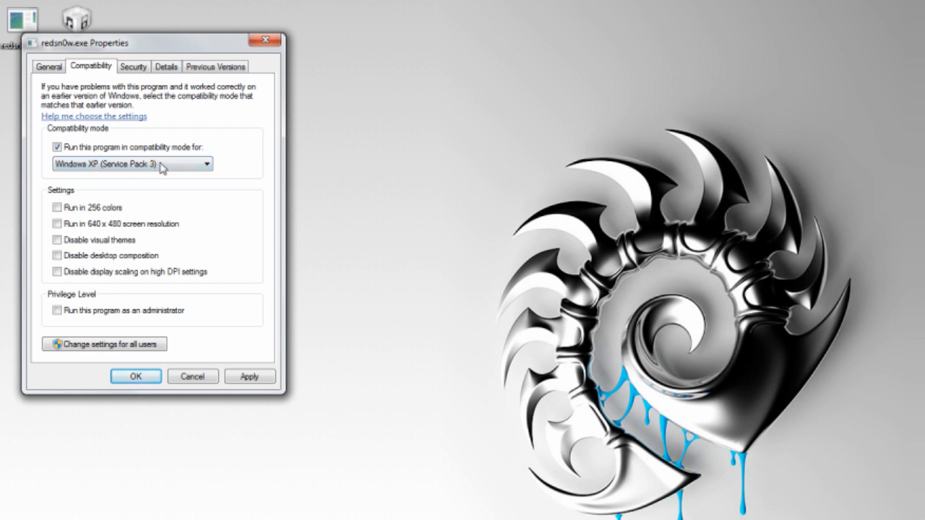
{"action": "left_click", "coordinate": [206, 164]}
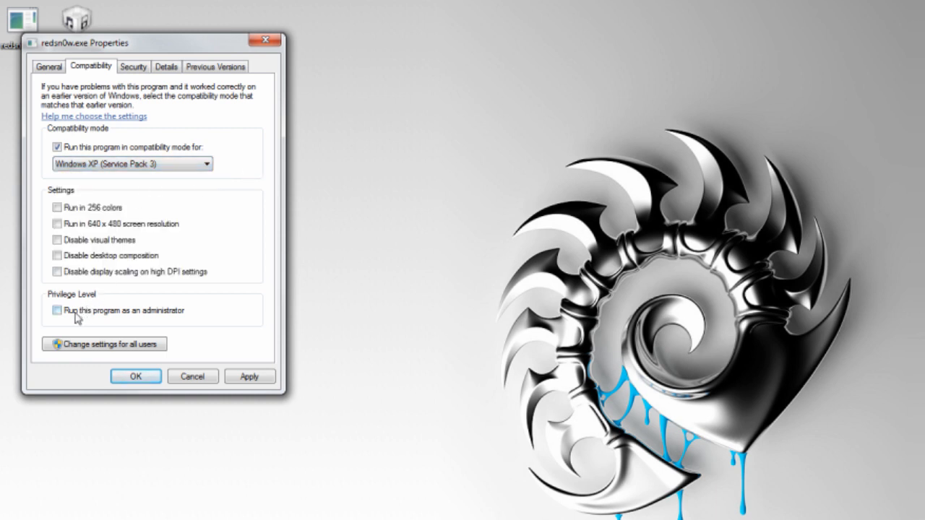
{"action": "left_click", "coordinate": [58, 310]}
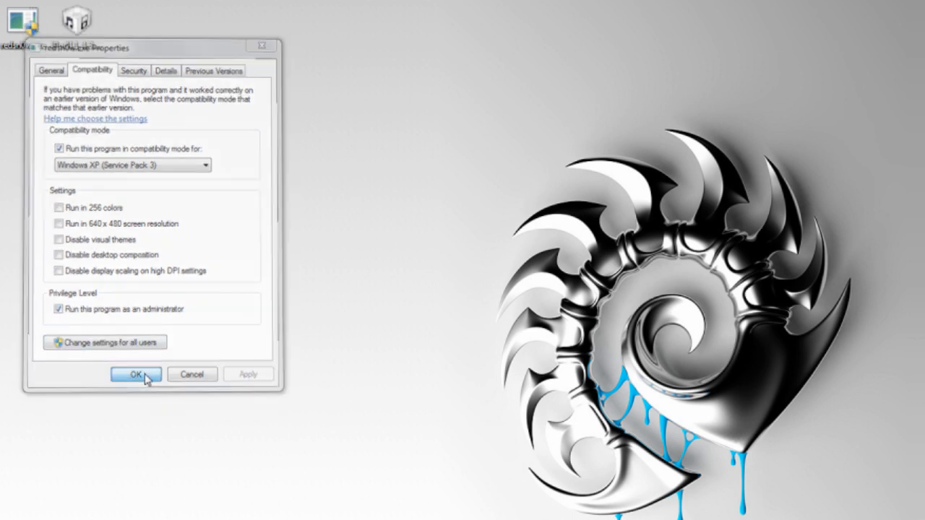
{"action": "left_click", "coordinate": [135, 374]}
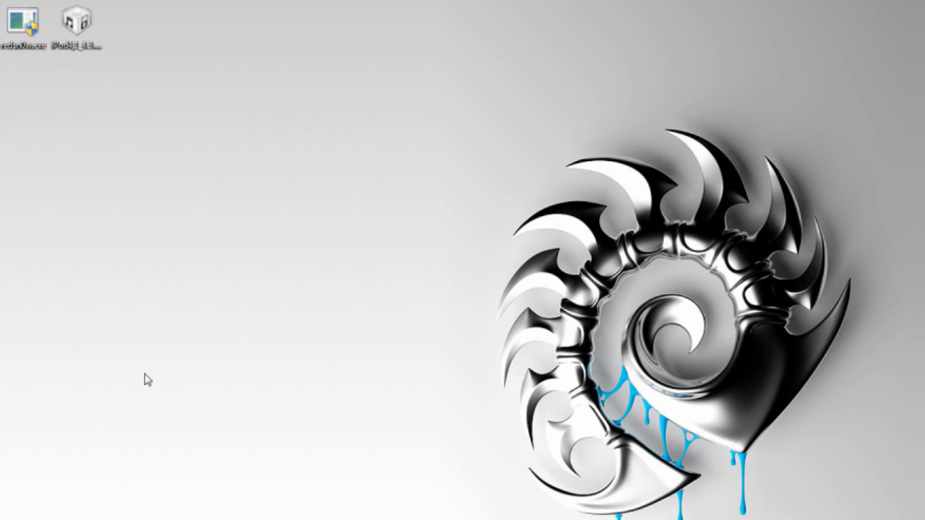
{"action": "mouse_move", "coordinate": [23, 44]}
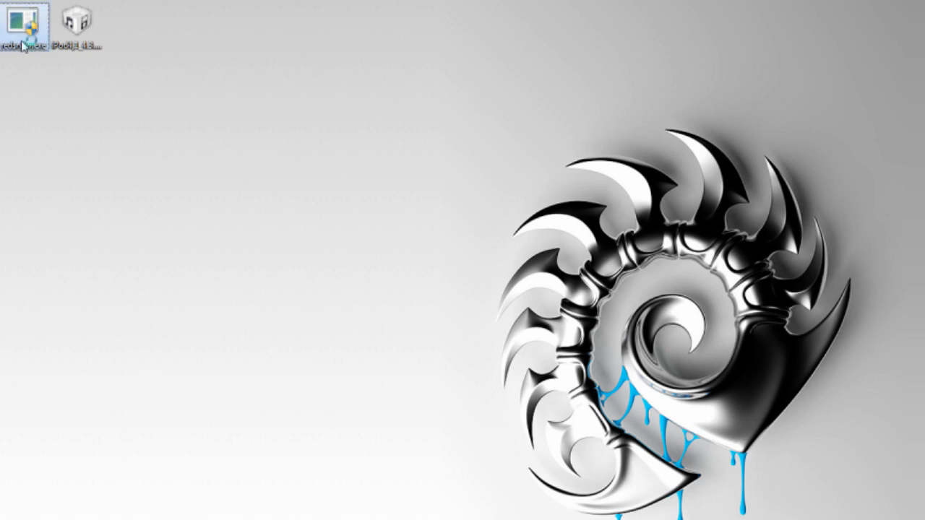
Launch redsn0w 0.9.8b3 and browse for the firmware IPSW file
{"action": "double_click", "coordinate": [23, 26]}
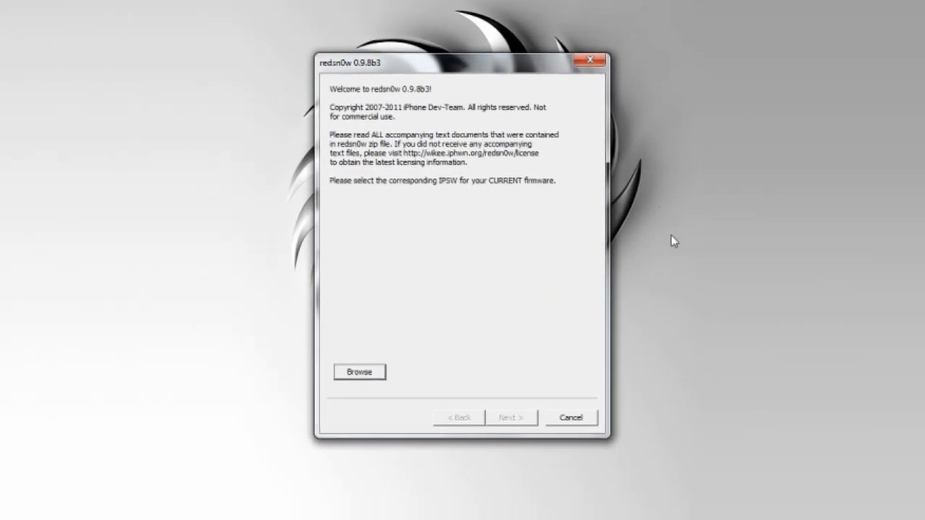
{"action": "mouse_move", "coordinate": [410, 367]}
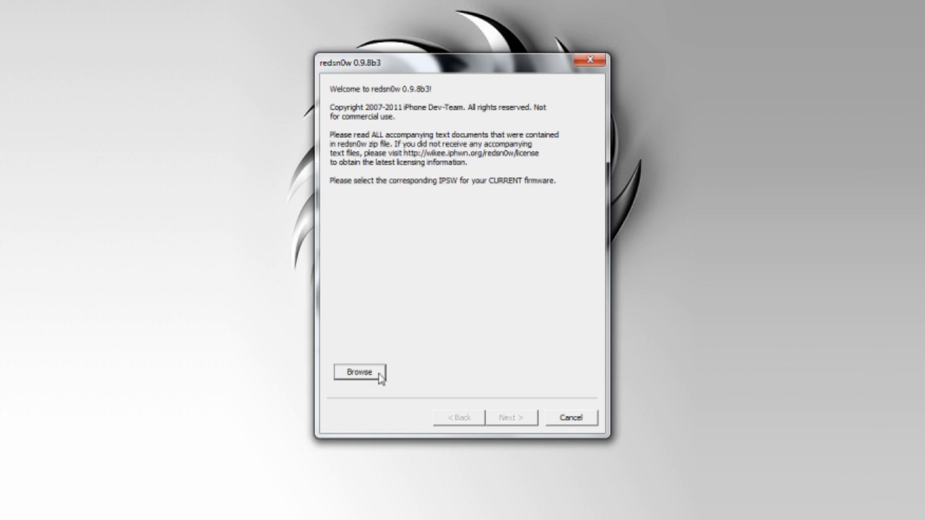
{"action": "left_click", "coordinate": [358, 373]}
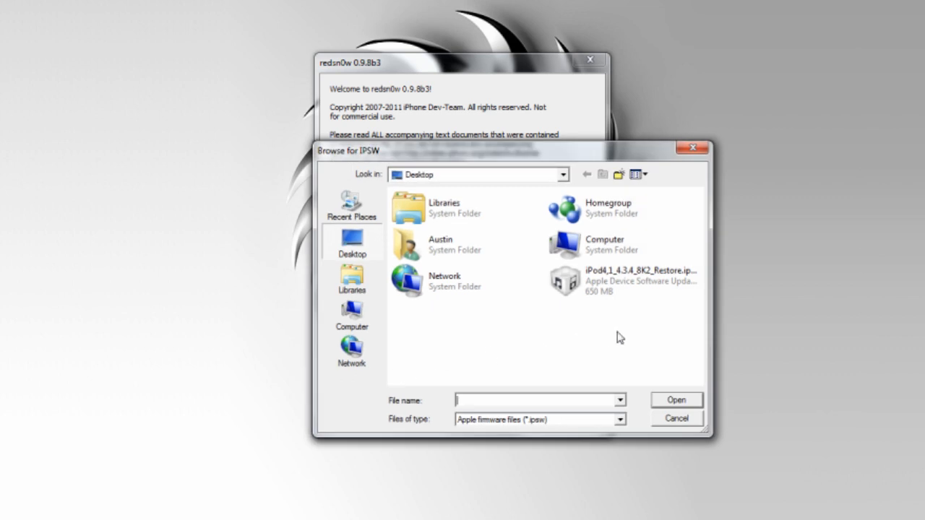
Load the iPod 4.3.4 restore IPSW and continue once it is identified
{"action": "left_click", "coordinate": [623, 280]}
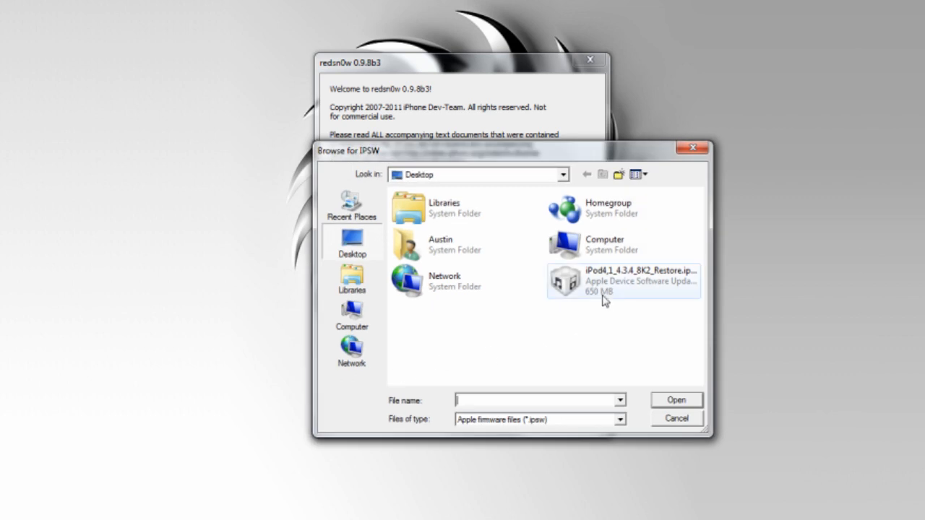
{"action": "left_click", "coordinate": [622, 281]}
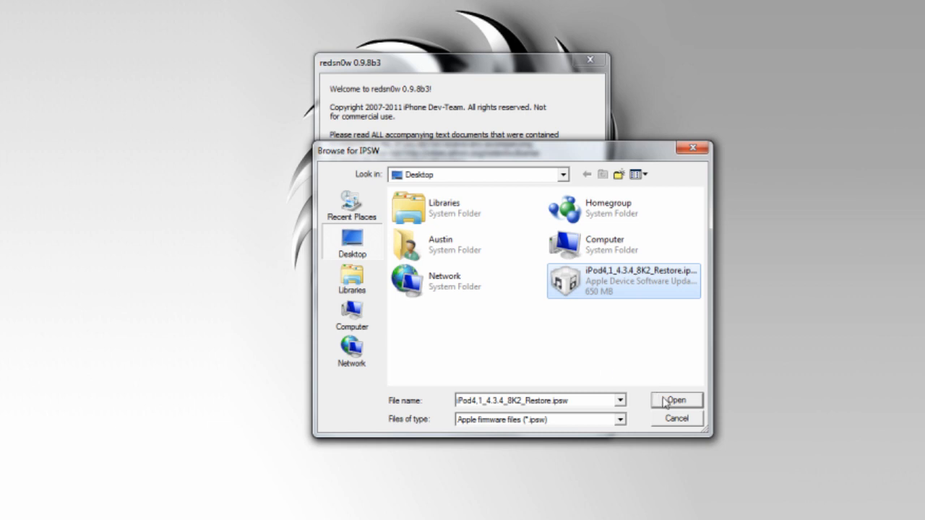
{"action": "left_click", "coordinate": [676, 400]}
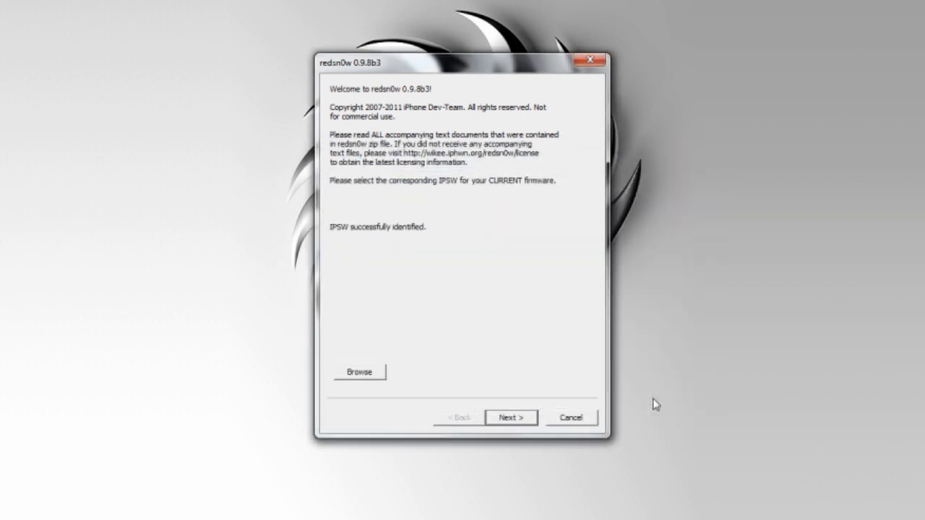
{"action": "left_click", "coordinate": [510, 418]}
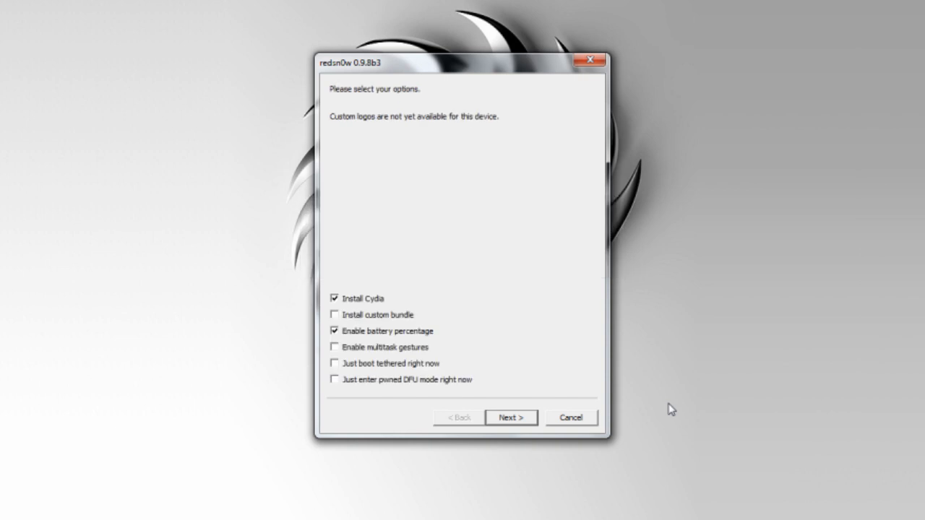
{"action": "mouse_move", "coordinate": [370, 193]}
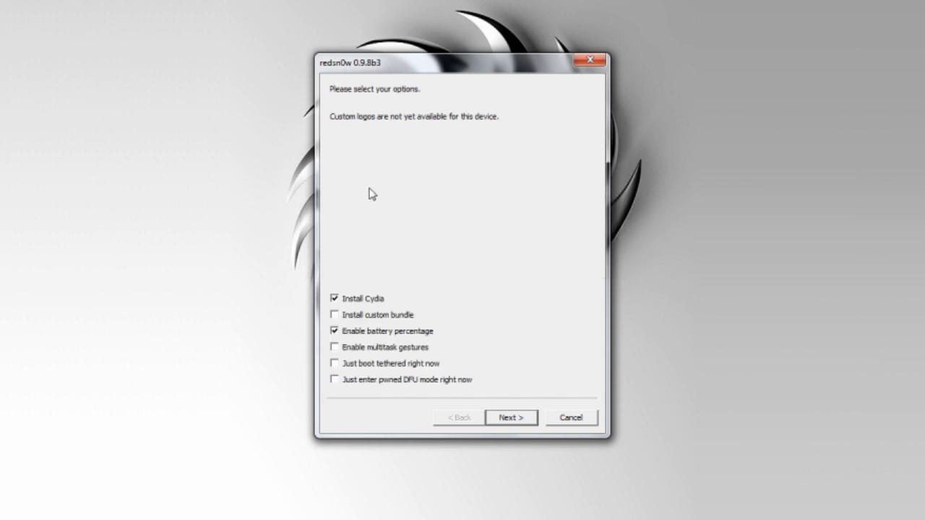
{"action": "mouse_move", "coordinate": [354, 399]}
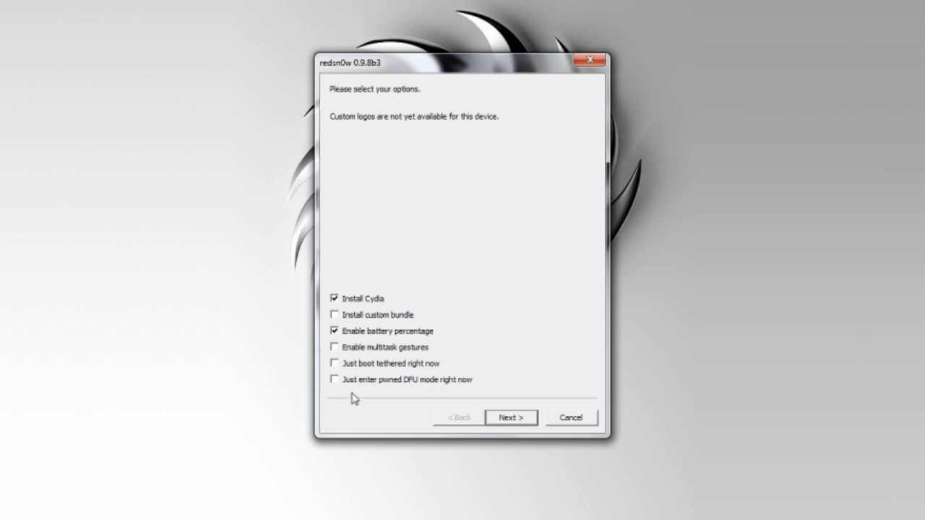
{"action": "mouse_move", "coordinate": [372, 314]}
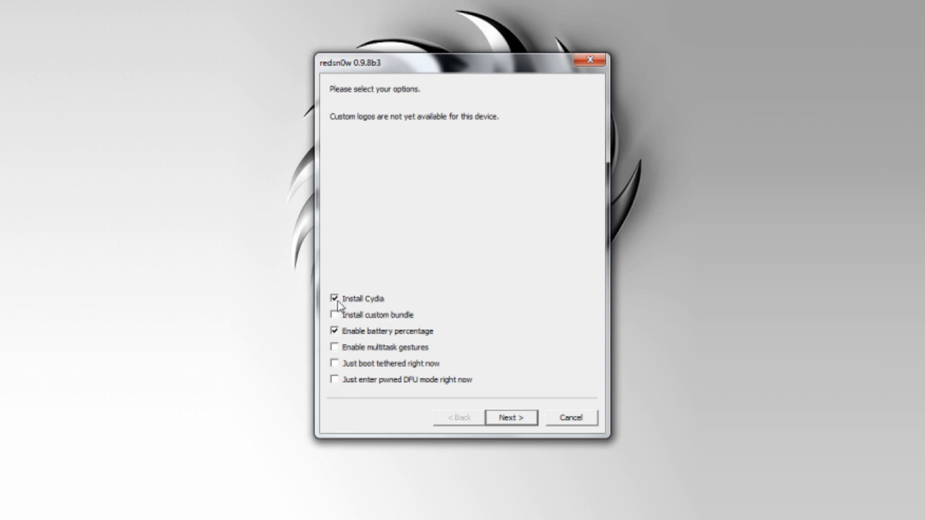
{"action": "mouse_move", "coordinate": [354, 306]}
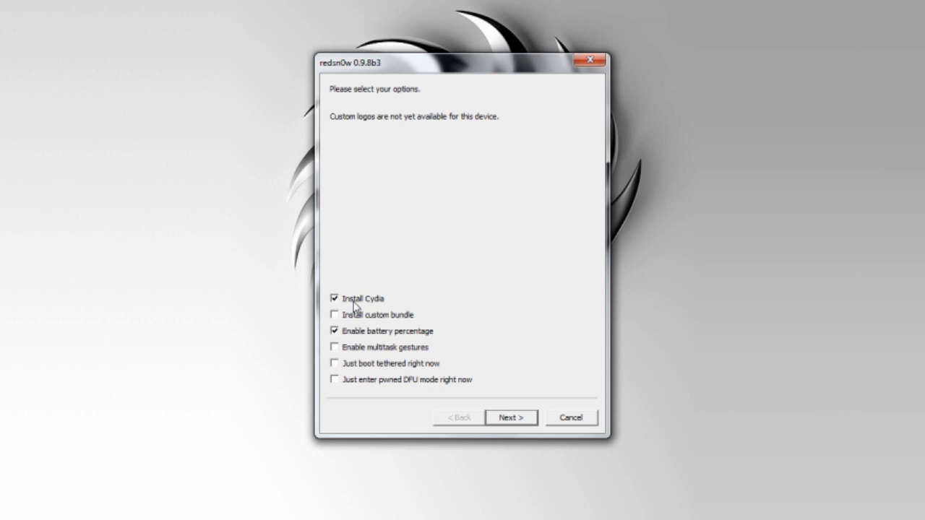
{"action": "mouse_move", "coordinate": [356, 320]}
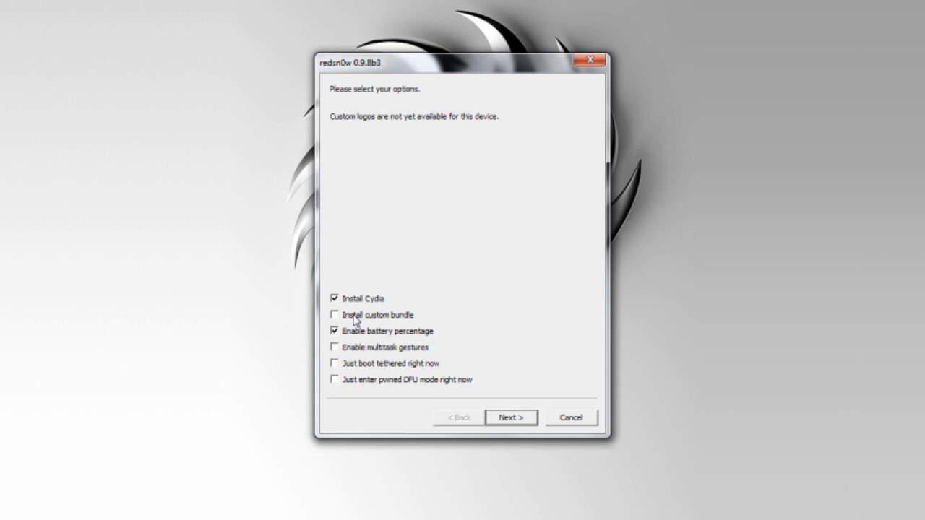
{"action": "mouse_move", "coordinate": [362, 340]}
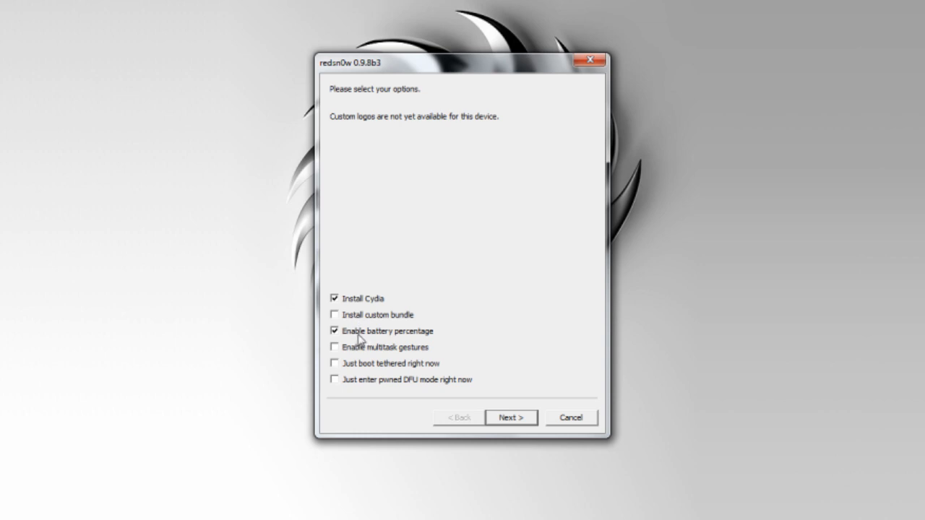
{"action": "mouse_move", "coordinate": [399, 335]}
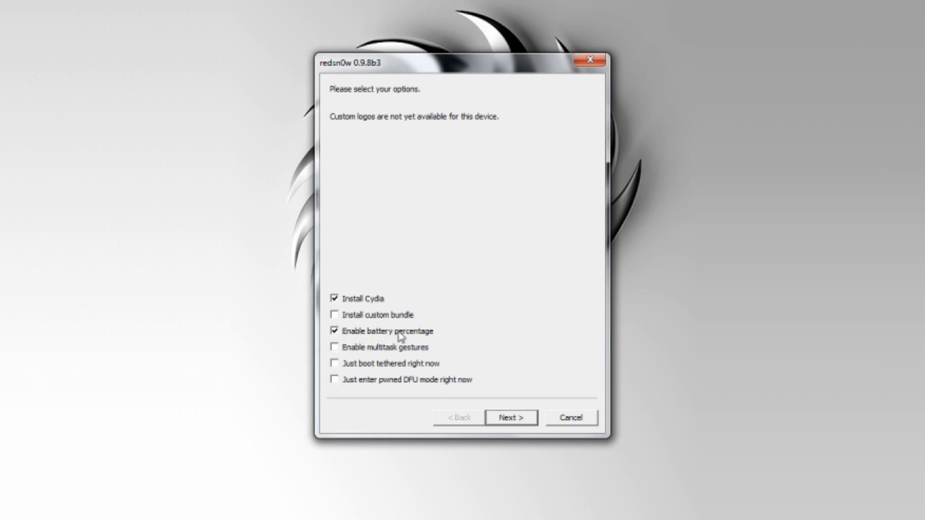
{"action": "mouse_move", "coordinate": [364, 356]}
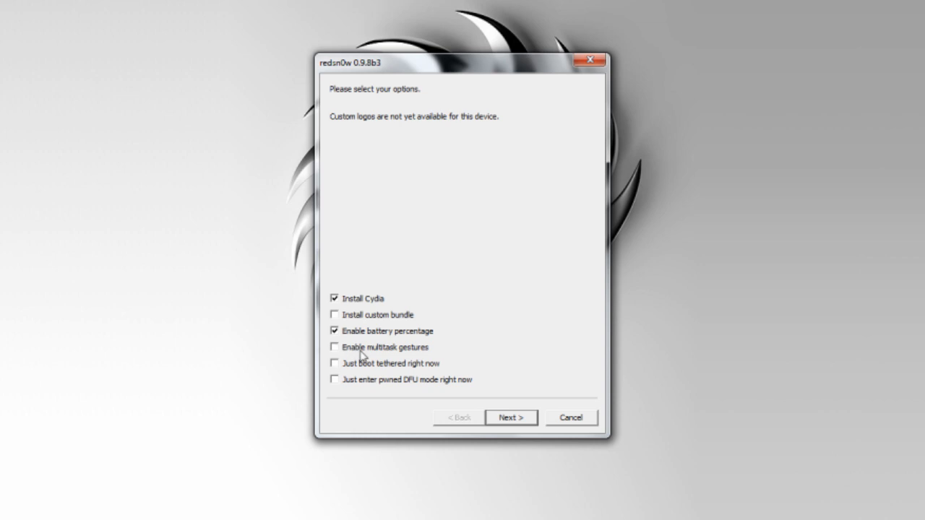
Tick Enable multitask gestures alongside Install Cydia and battery percentage
{"action": "left_click", "coordinate": [335, 347]}
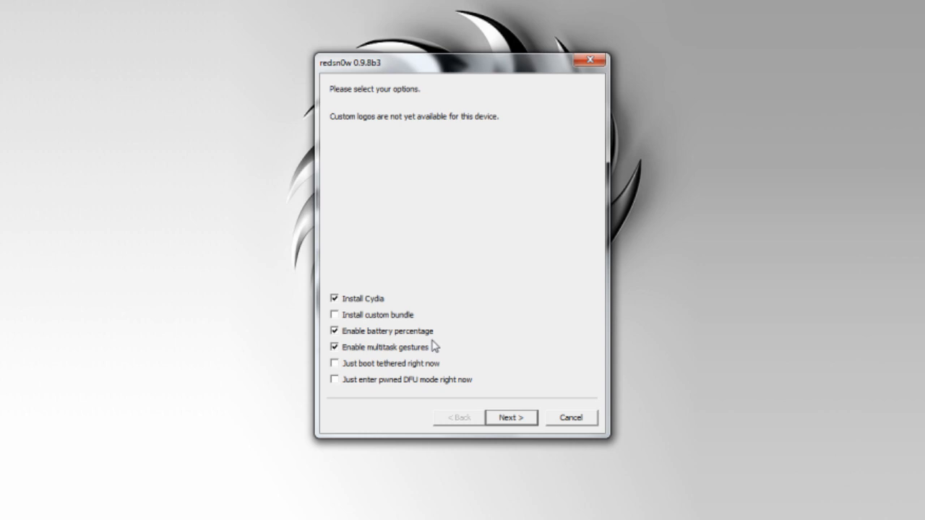
{"action": "mouse_move", "coordinate": [382, 396]}
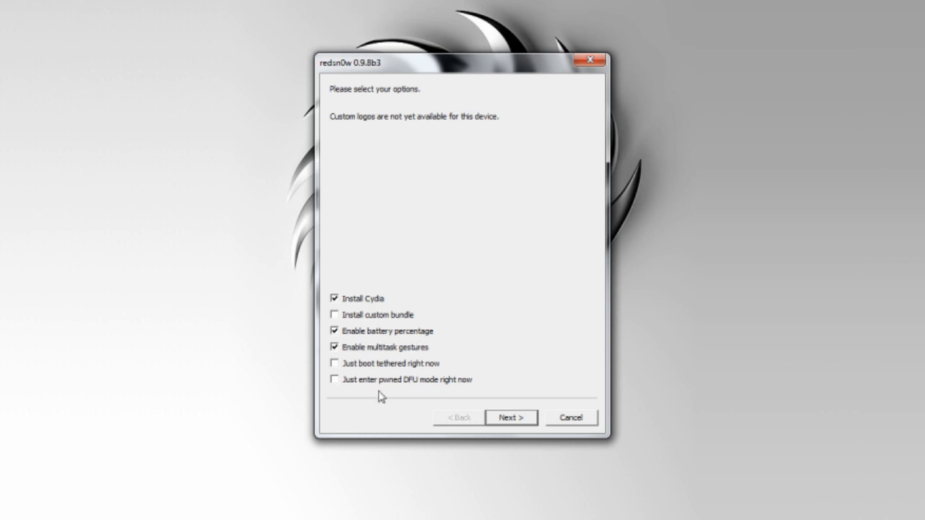
{"action": "mouse_move", "coordinate": [418, 387]}
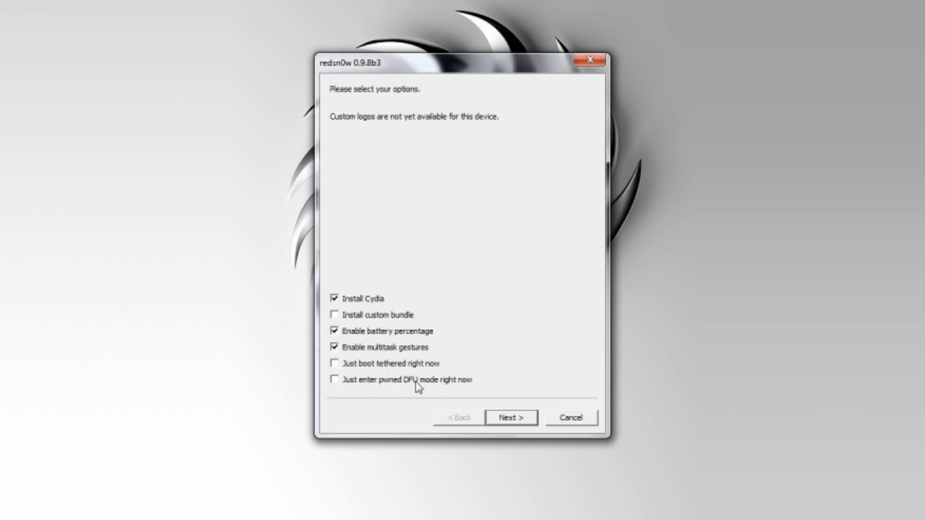
{"action": "mouse_move", "coordinate": [404, 370]}
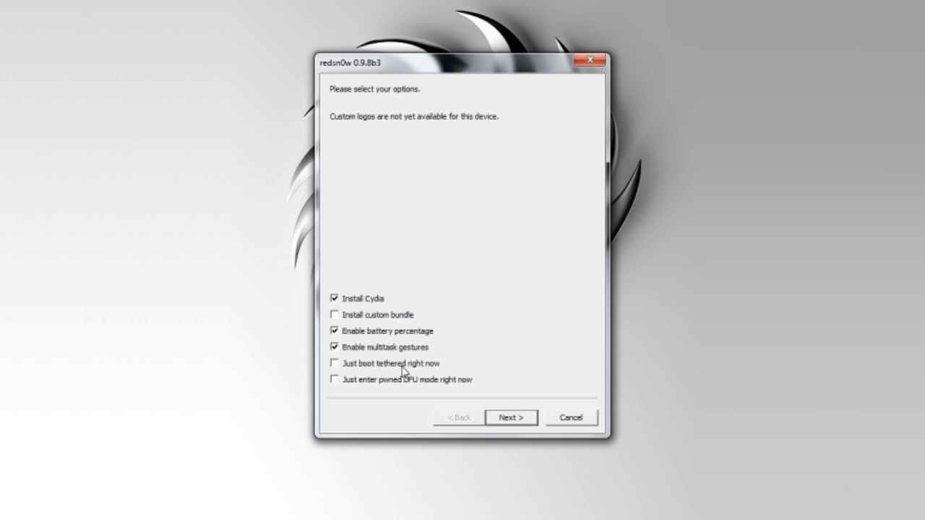
{"action": "mouse_move", "coordinate": [356, 370]}
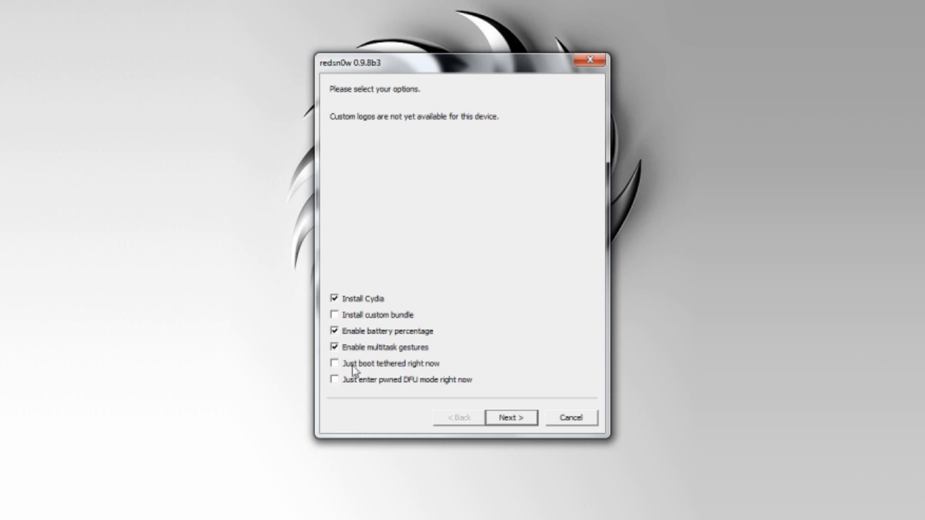
{"action": "mouse_move", "coordinate": [361, 370]}
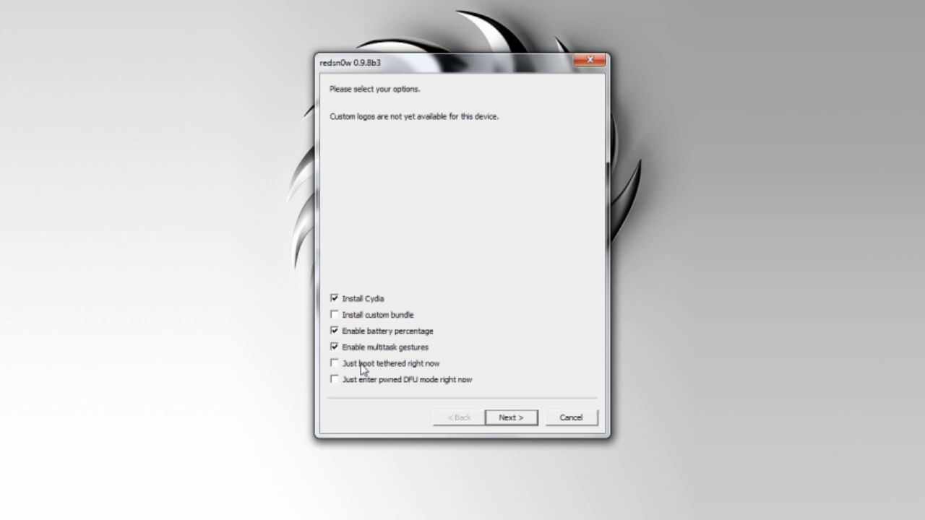
{"action": "mouse_move", "coordinate": [345, 298]}
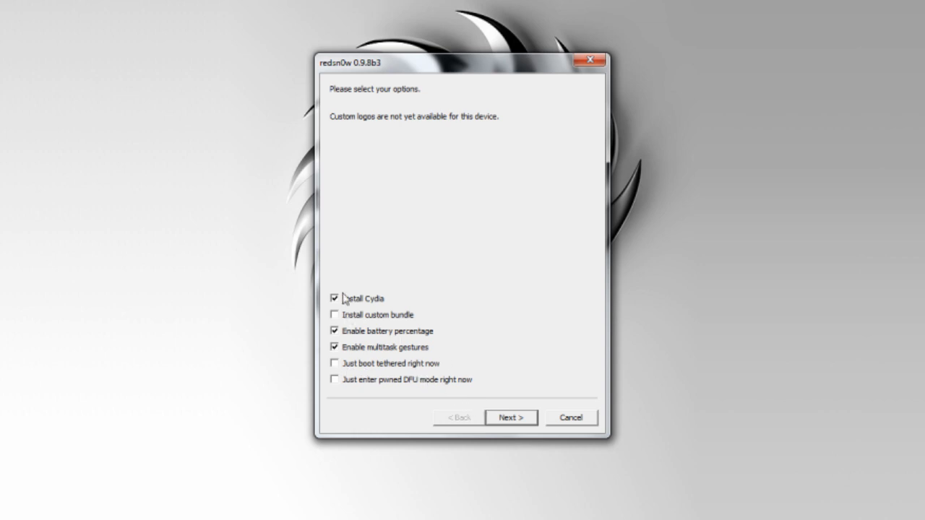
{"action": "mouse_move", "coordinate": [510, 418]}
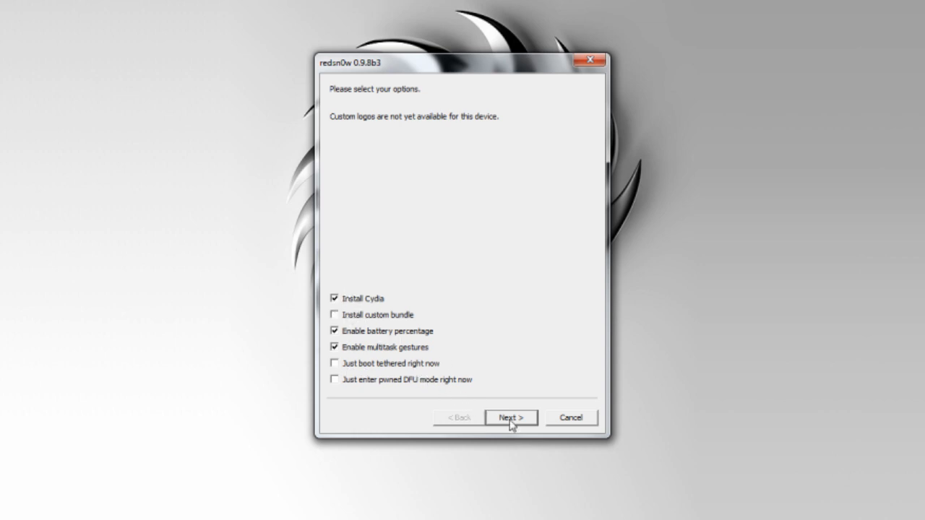